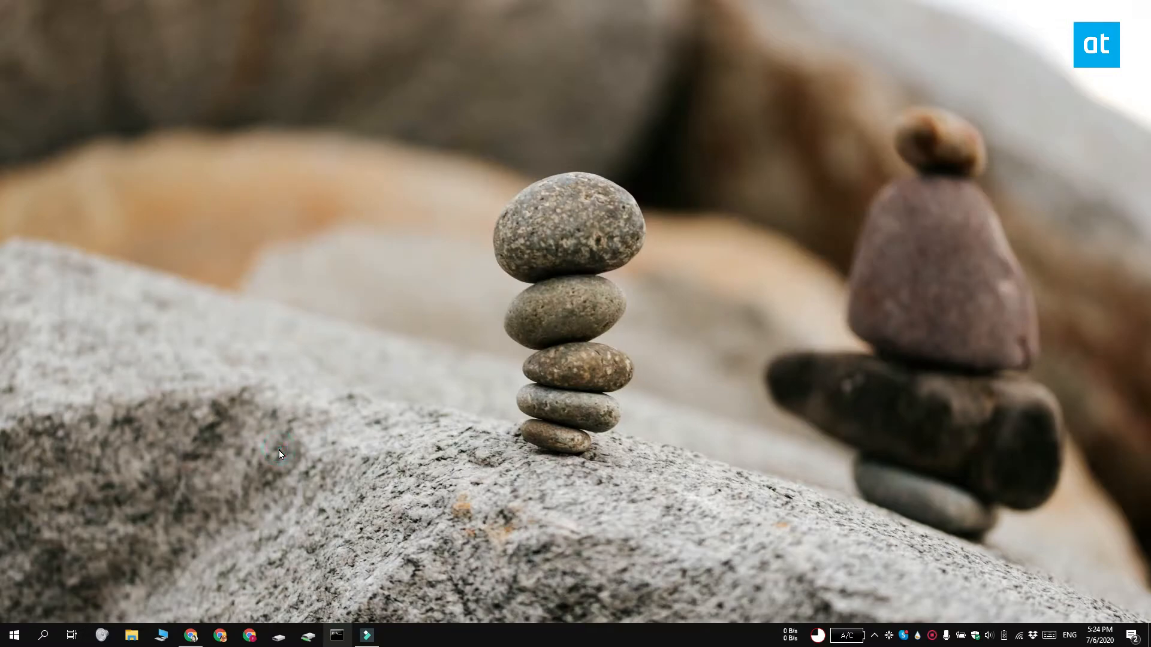
# Bring up the Run box from the desktop with Win+R
pyautogui.press('Win+r')
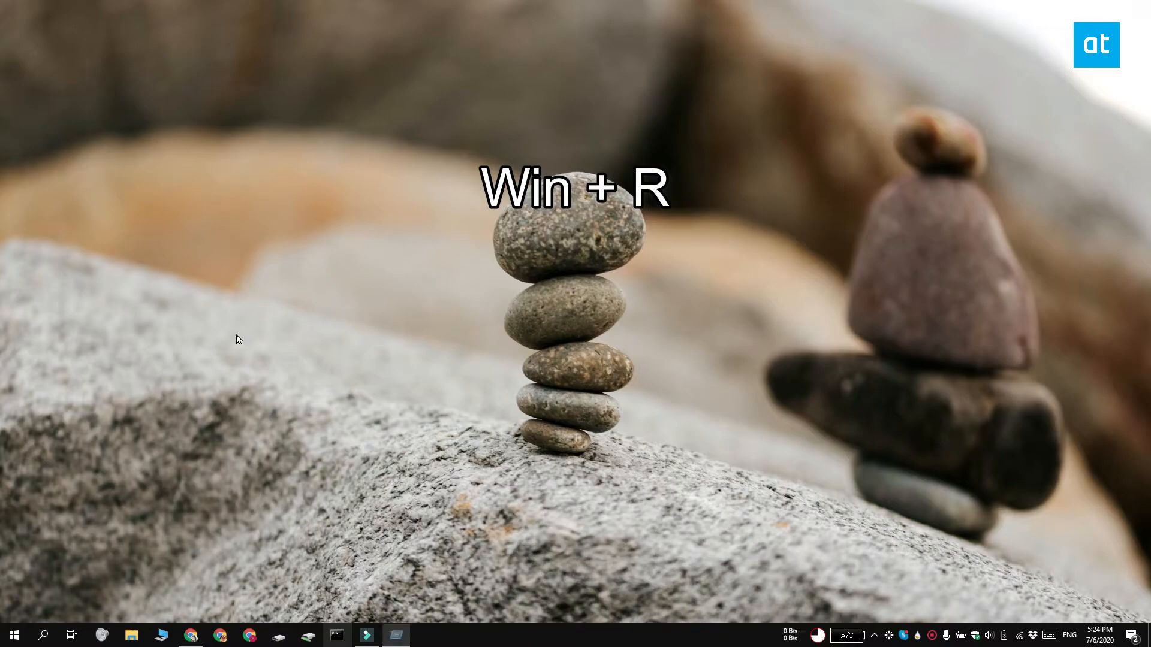
# Run 'Taskkill /IM slack.exe /f' from the Run box to force-quit every Slack instance
pyautogui.press('Win+r')
pyautogui.write('Taskkill /IM slack.exe /f')
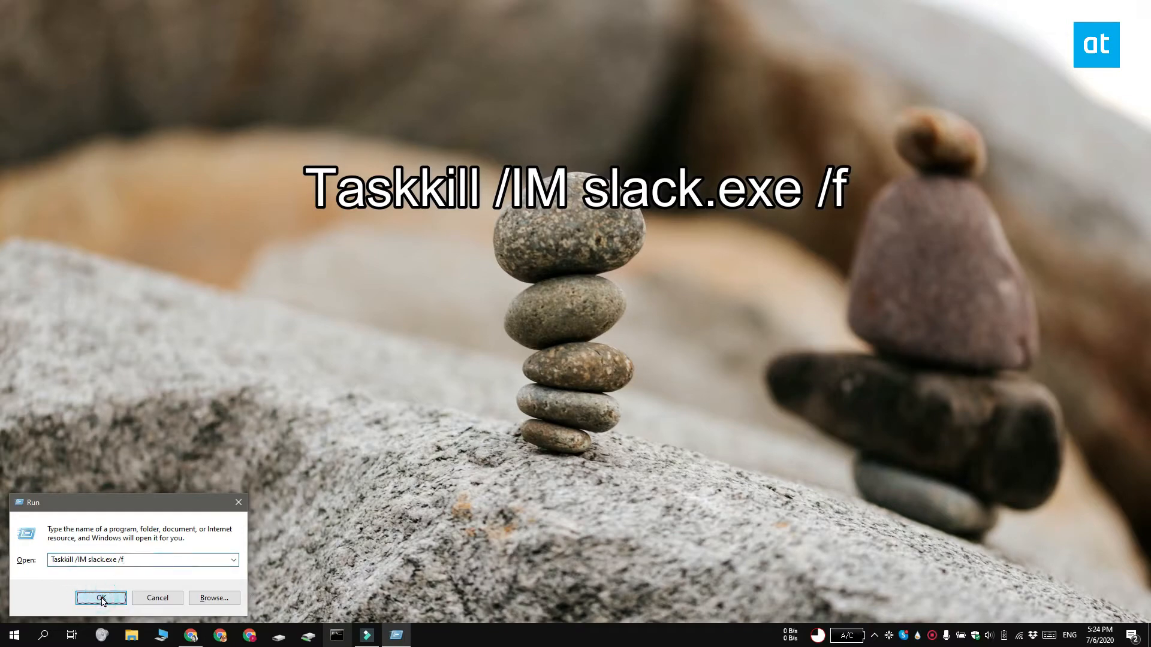
pyautogui.click(101, 597)
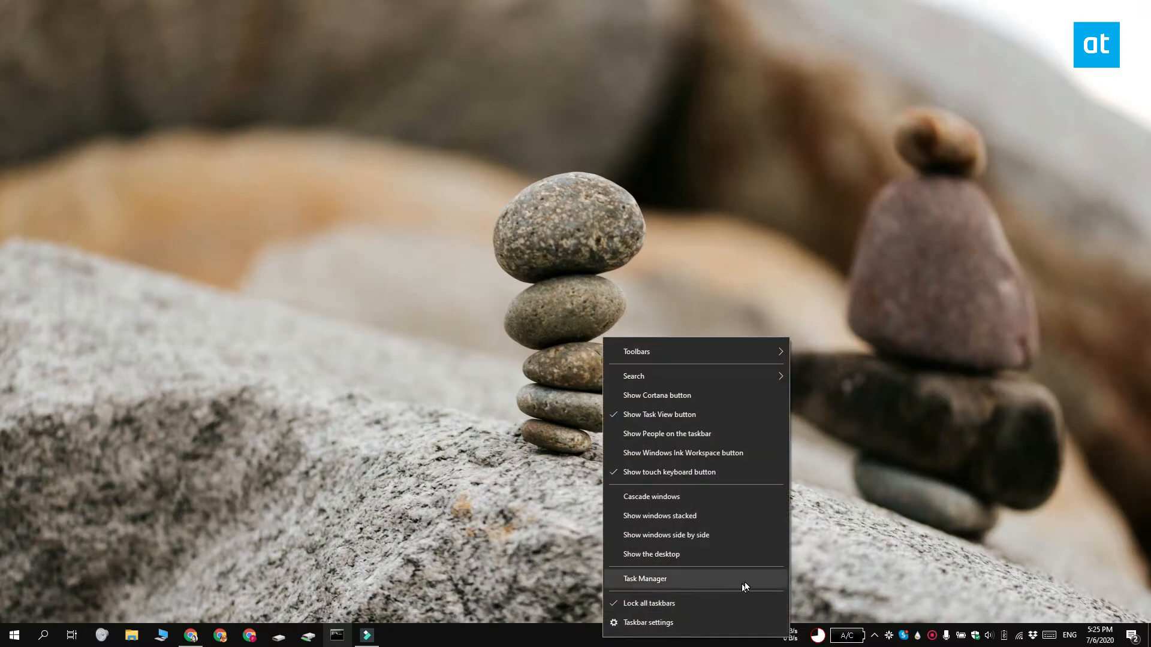
pyautogui.moveTo(747, 584)
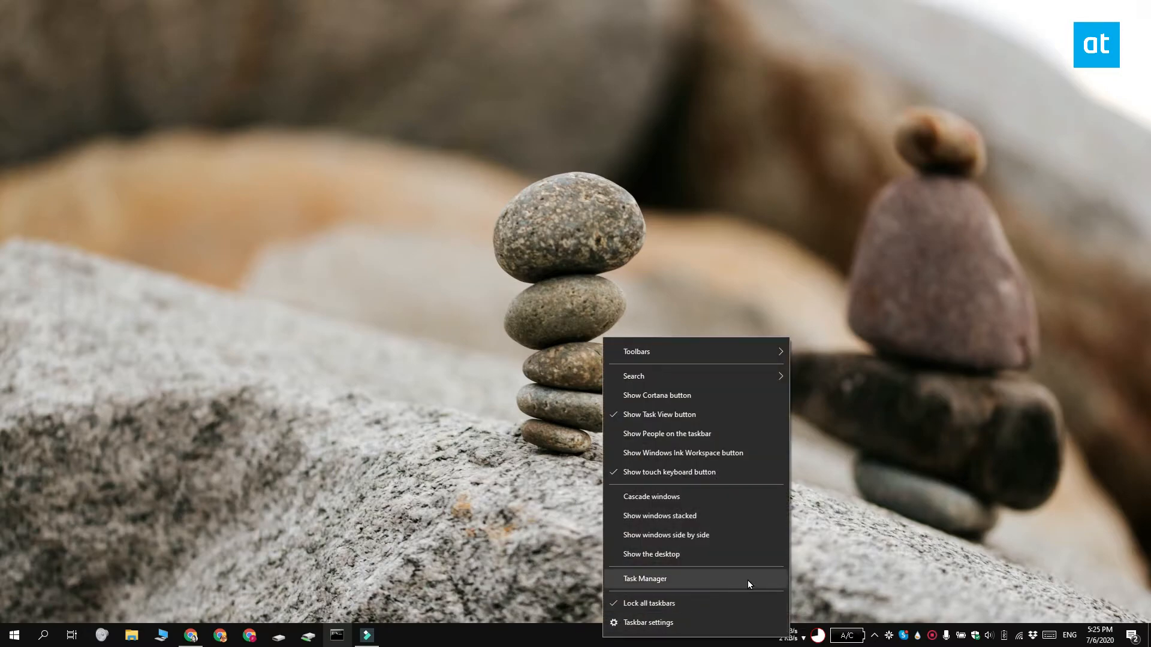
# Launch Task Manager from the taskbar's right-click menu
pyautogui.click(645, 578)
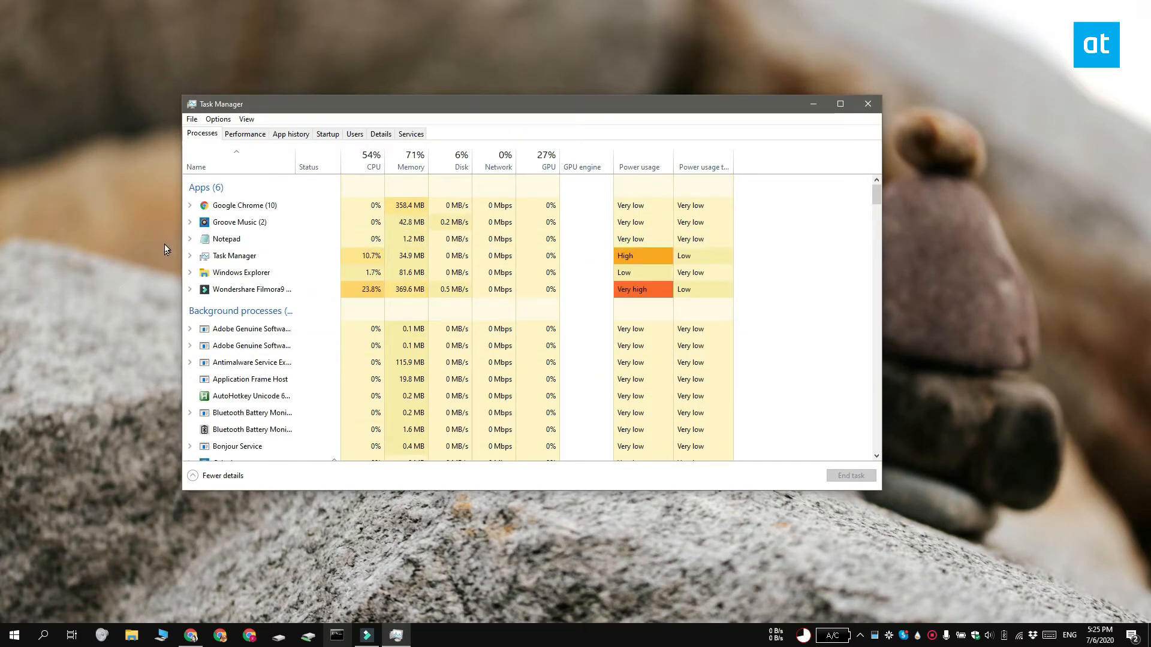
# Expand Groove Music in Task Manager and go to its details entry, Music.UI.exe
pyautogui.click(189, 221)
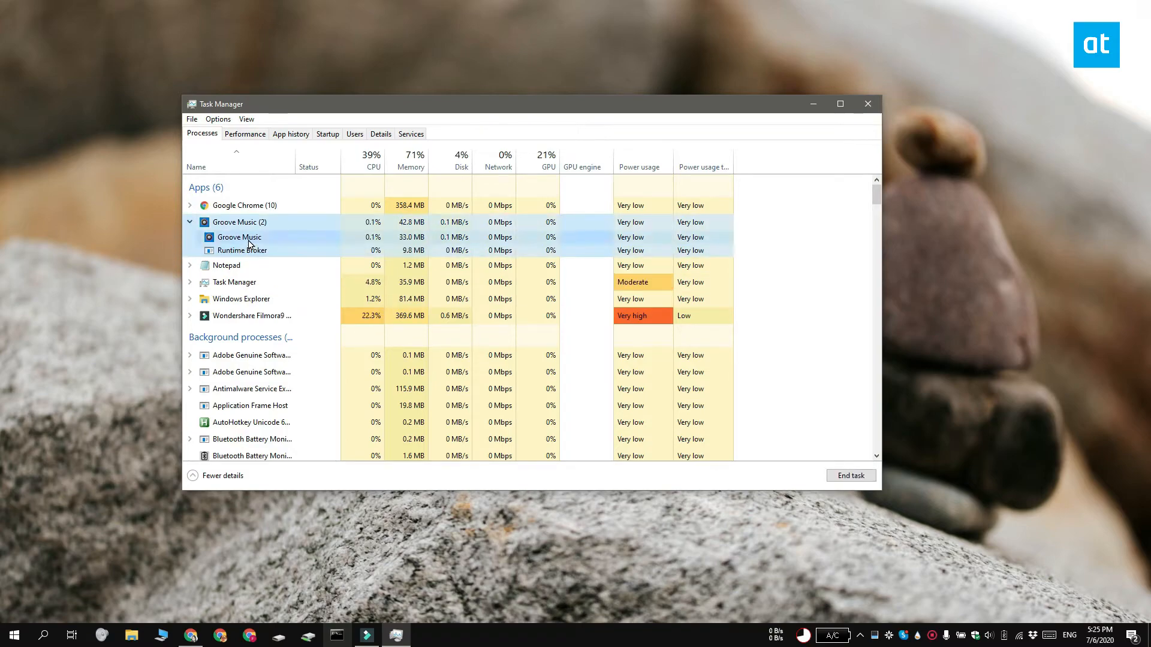
pyautogui.rightClick(238, 237)
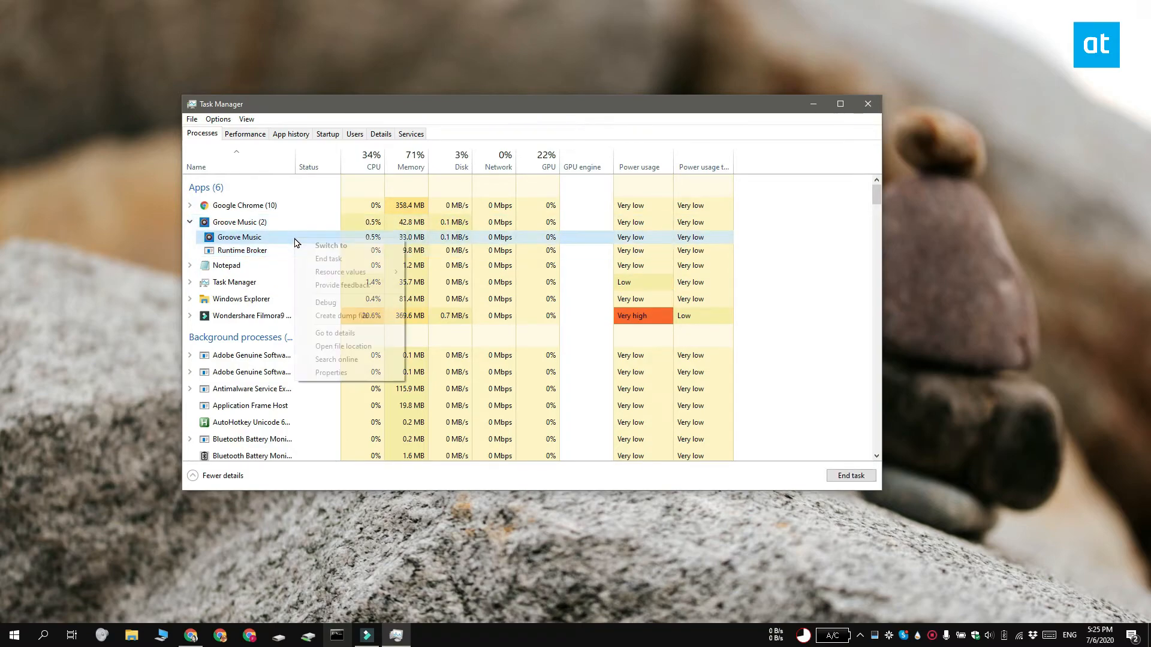
pyautogui.moveTo(388, 338)
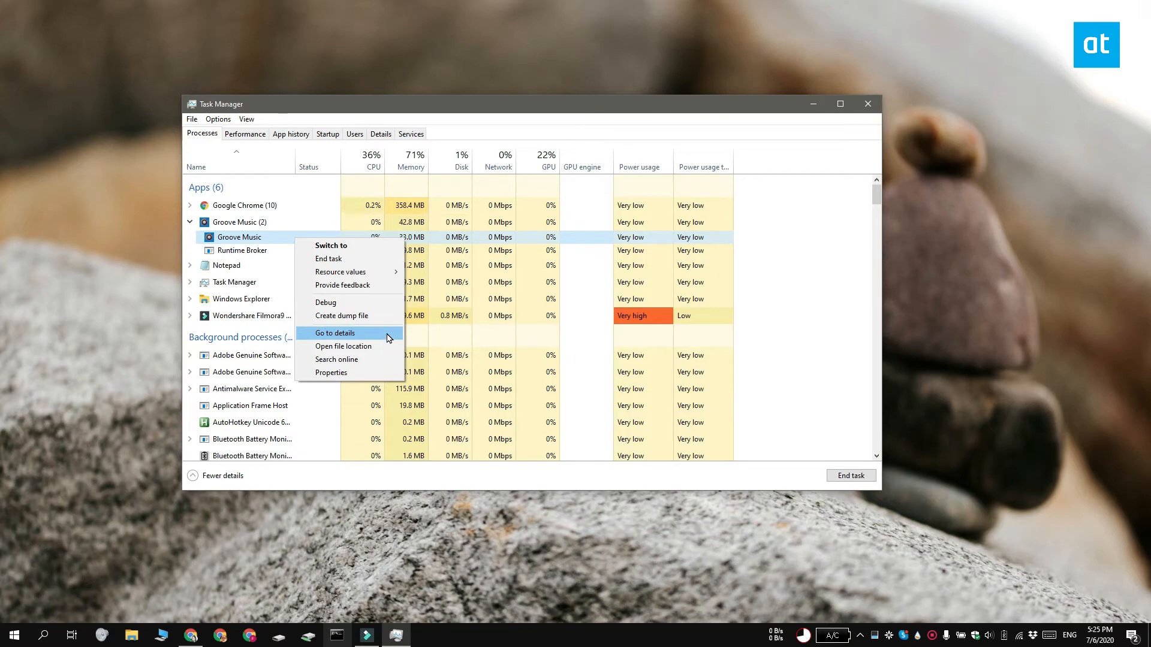
pyautogui.click(335, 332)
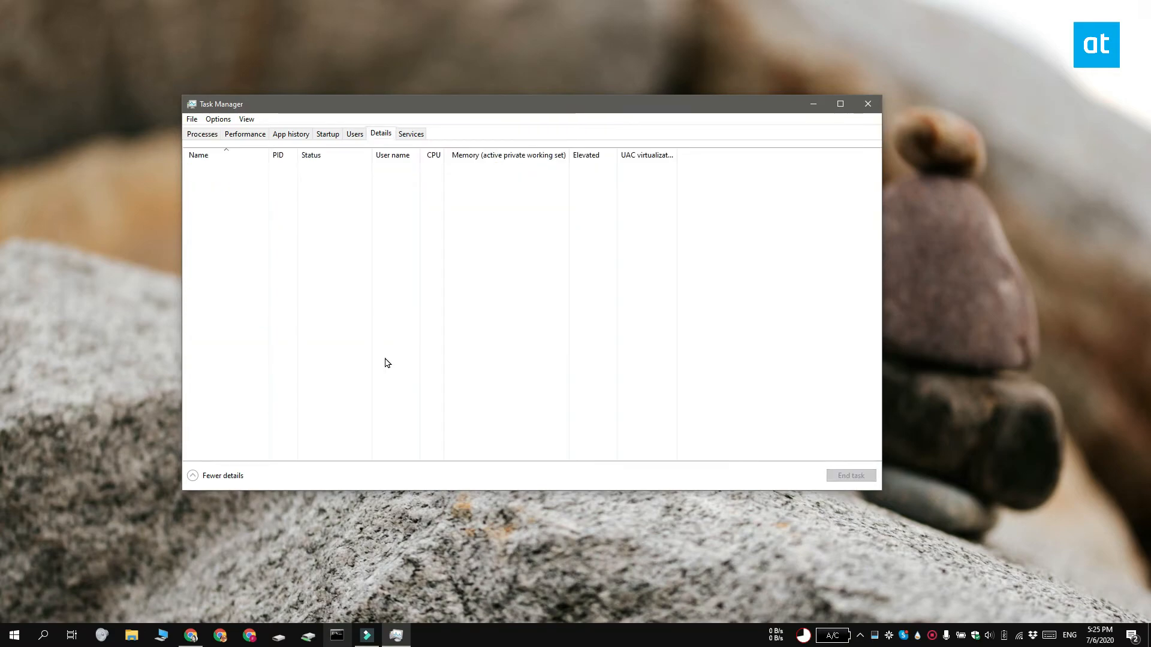
pyautogui.click(215, 419)
pyautogui.write('Taskkill /IM Music.UI.exe /f')
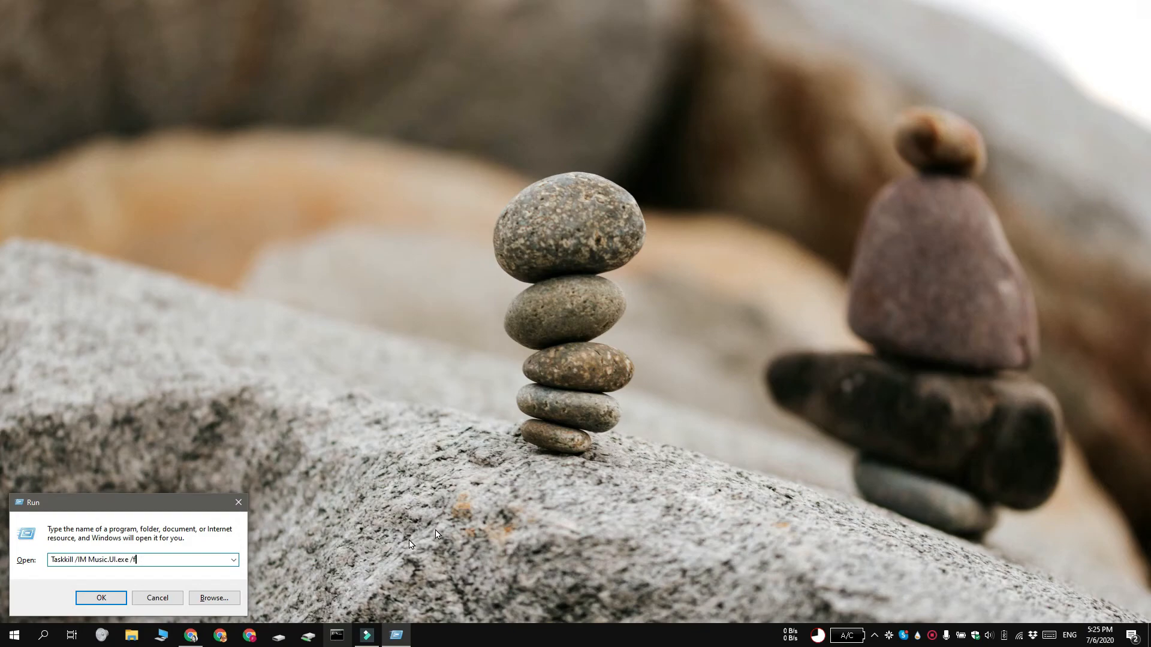
# Run 'Taskkill /IM Music.UI.exe /f' from the Run box to force-quit Groove Music
pyautogui.click(100, 597)
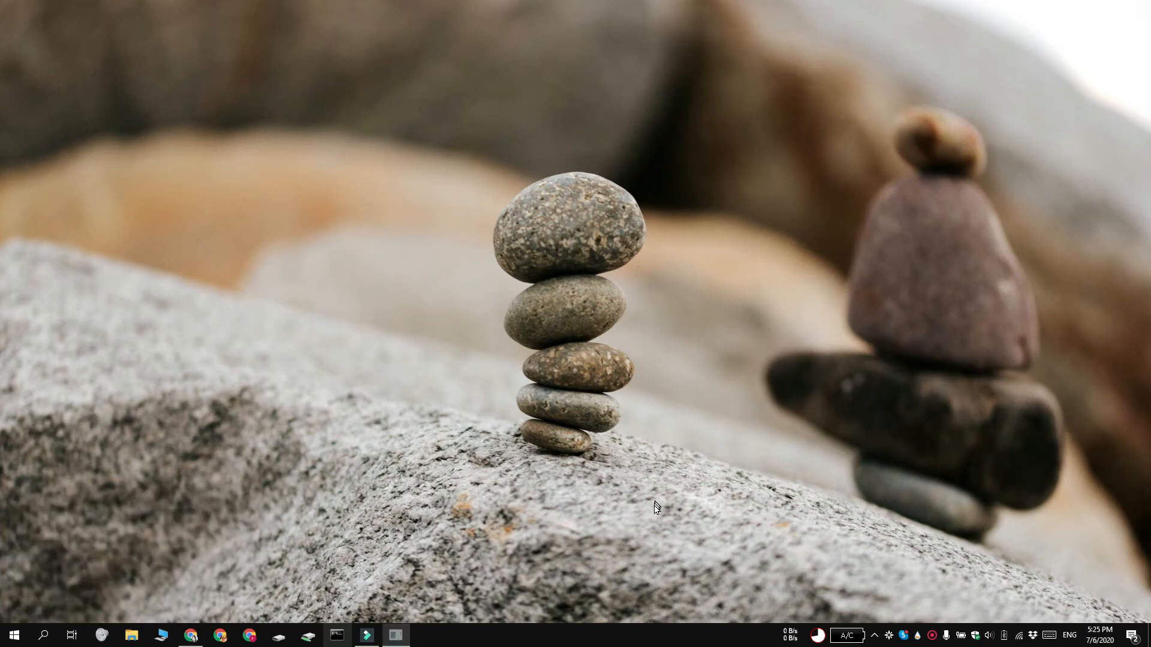